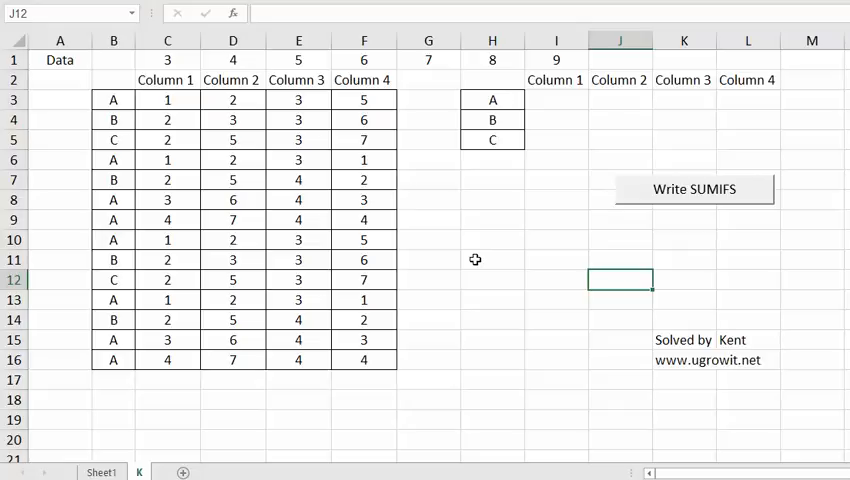
{"action": "mouse_move", "coordinate": [324, 138]}
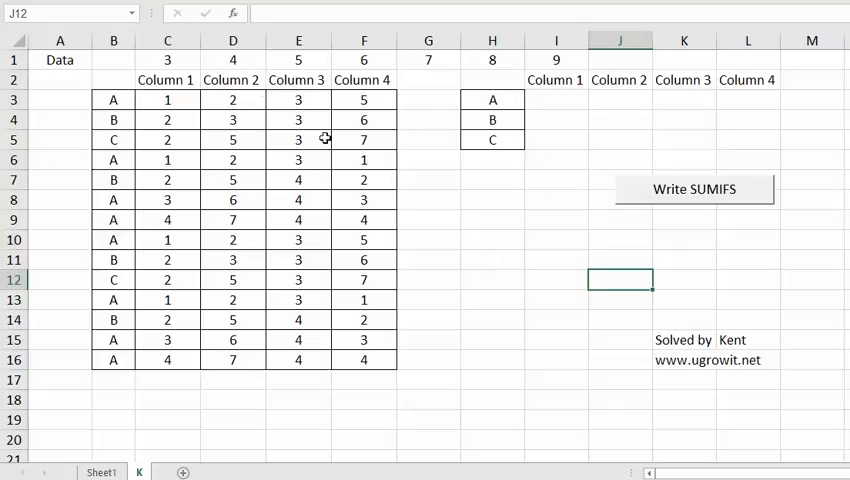
{"action": "mouse_move", "coordinate": [560, 112]}
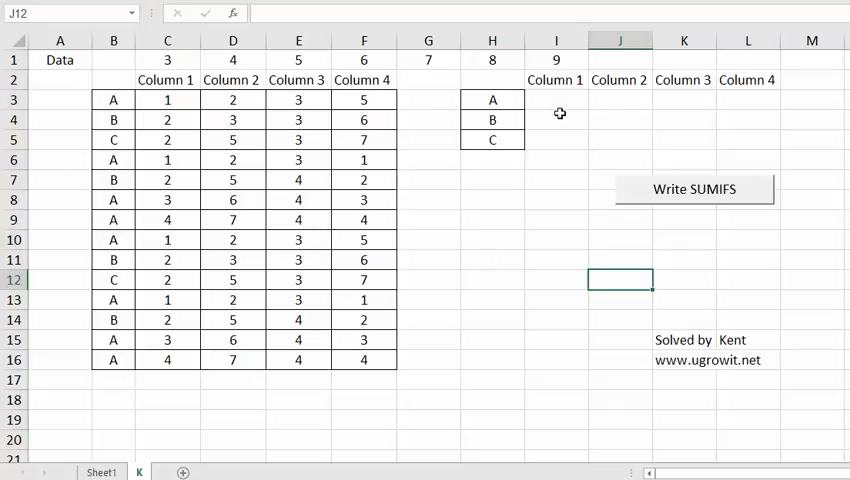
Step: Run Write SUMIFS to fill the grid and glance at the I3 formula unchanged
{"action": "left_click", "coordinate": [692, 188]}
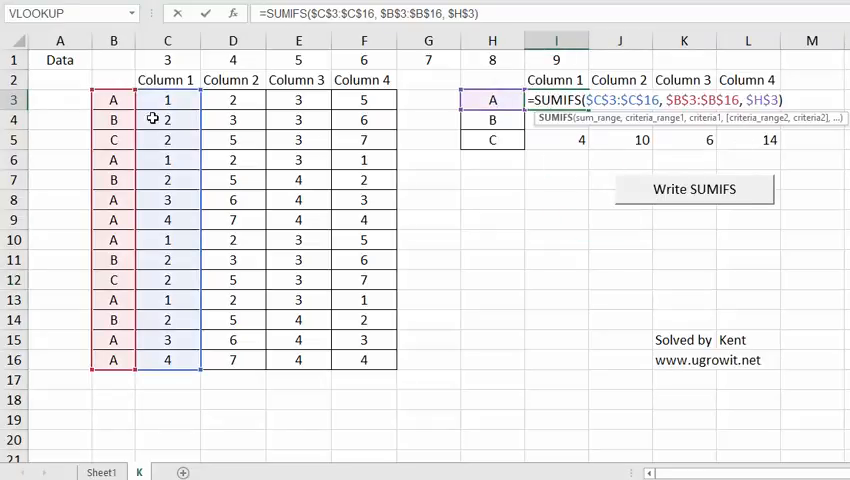
{"action": "key", "text": "Return"}
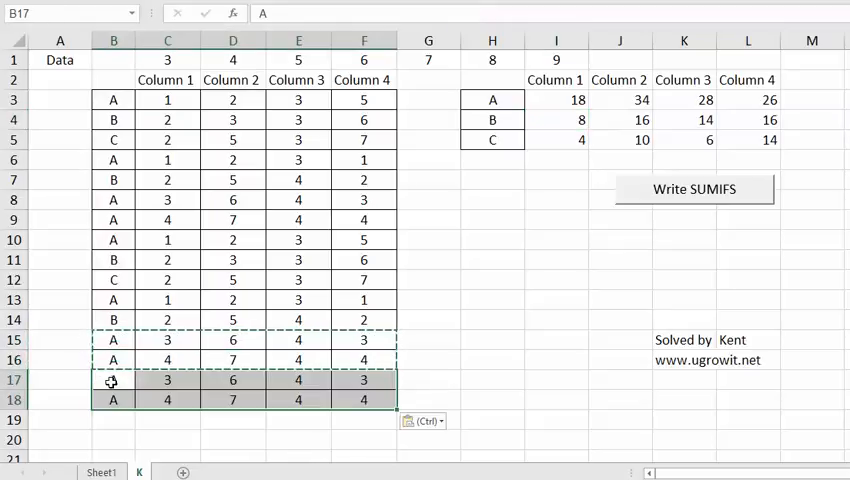
Step: Check the I3 SUMIFS ranges now reach row 18, then bring up the Loop4 macro code
{"action": "left_click", "coordinate": [296, 280]}
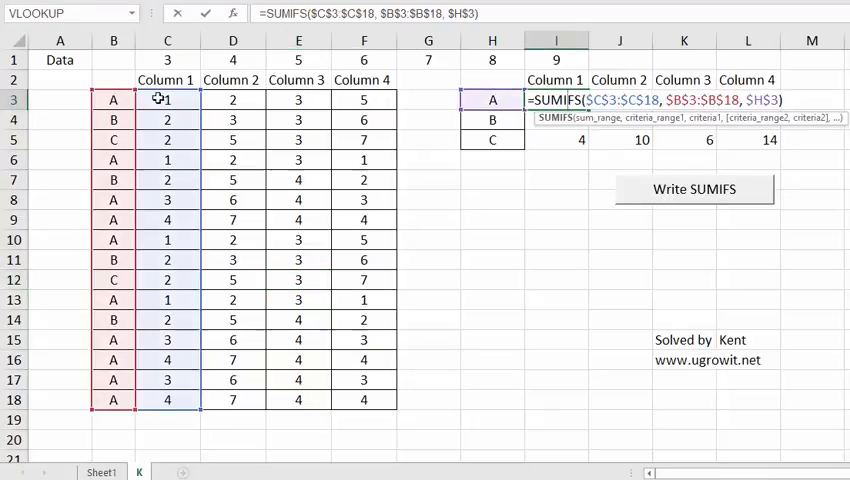
{"action": "key", "text": "Return"}
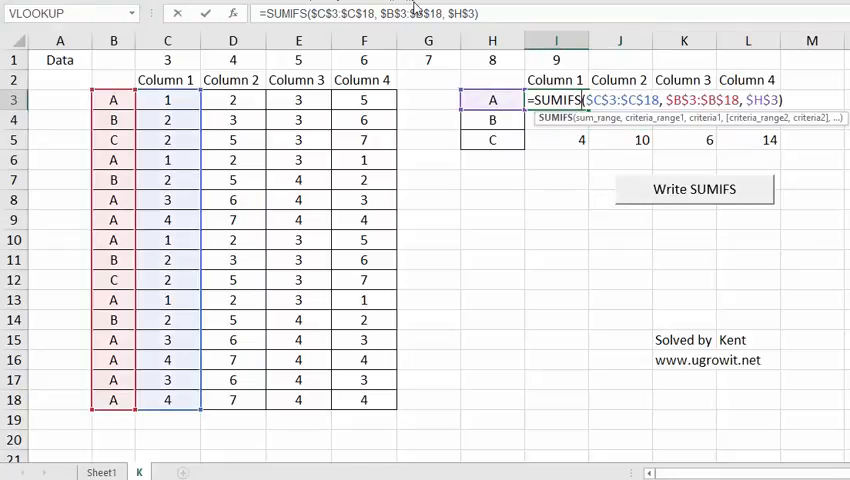
{"action": "key", "text": "Return"}
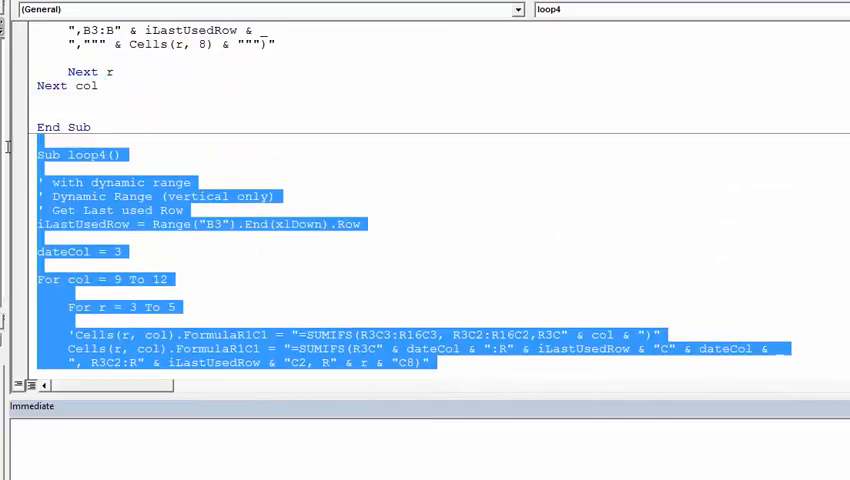
Step: Extend the Loop4 comment to 'Dynamic Range (vertical and horizontally too)'
{"action": "left_click", "coordinate": [130, 196]}
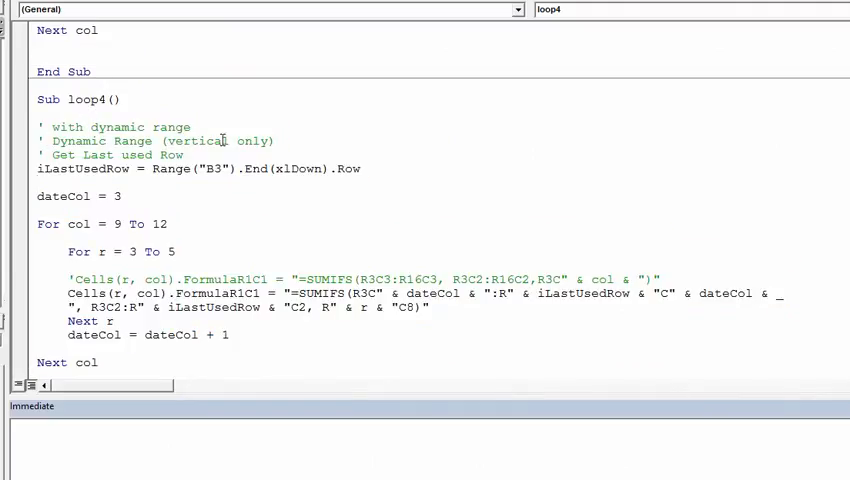
{"action": "type", "text": "and"}
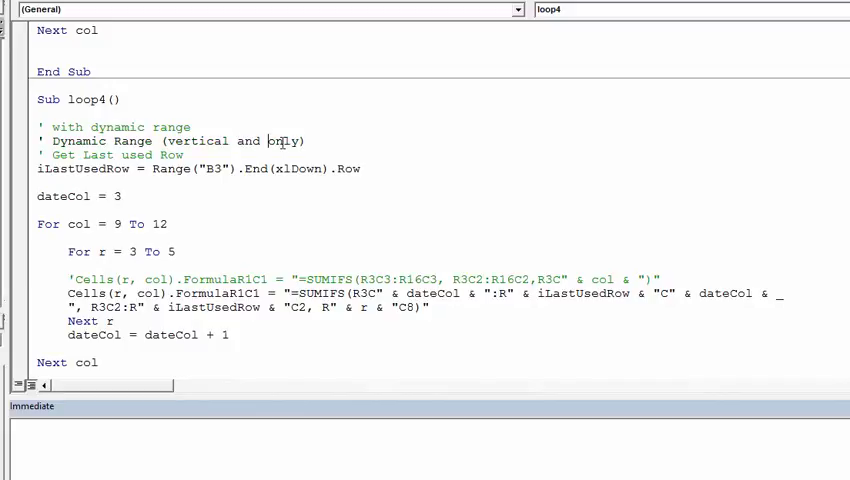
{"action": "type", "text": "horizontally too"}
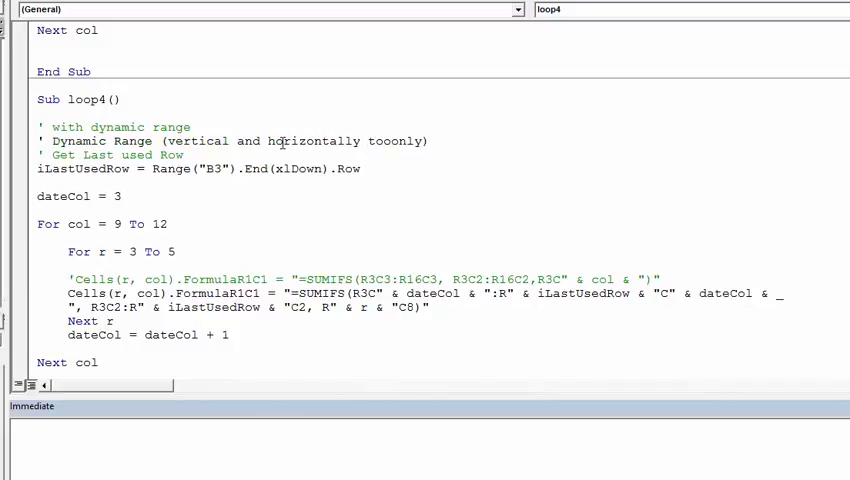
{"action": "scroll", "scroll_direction": "down", "scroll_amount": 3}
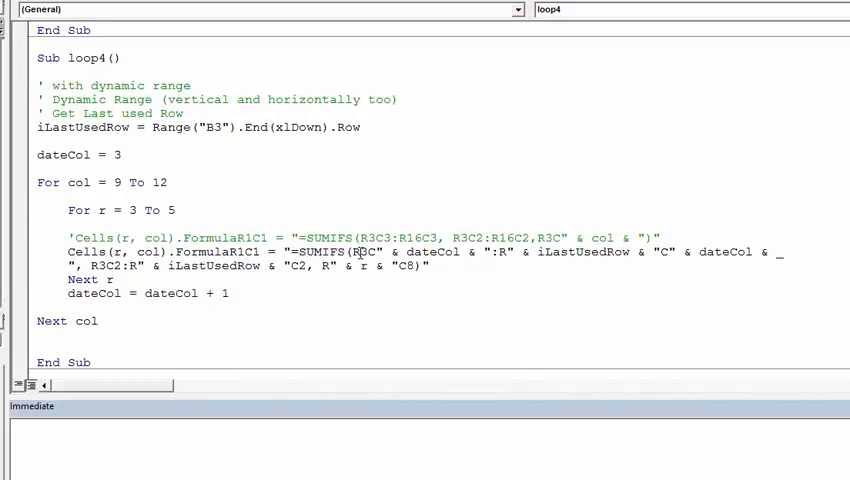
Step: Review the SUMIFS formula string in the loop and return to the refreshed results sheet
{"action": "double_click", "coordinate": [214, 252]}
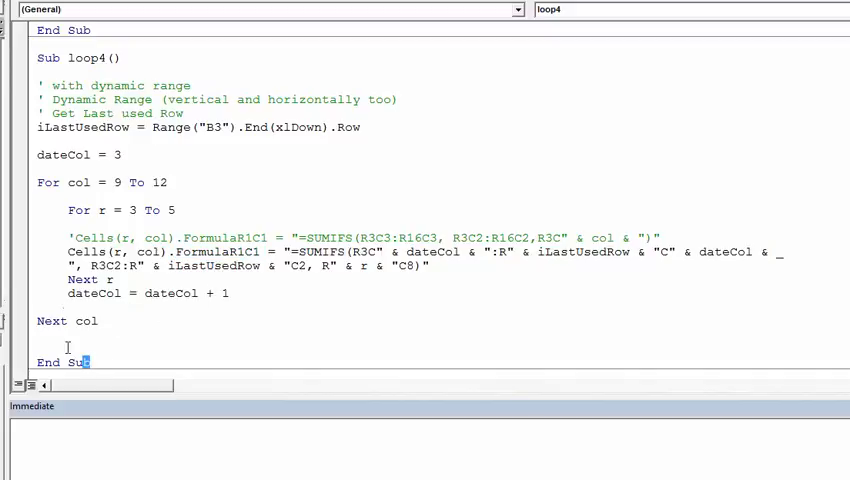
{"action": "left_click", "coordinate": [40, 168]}
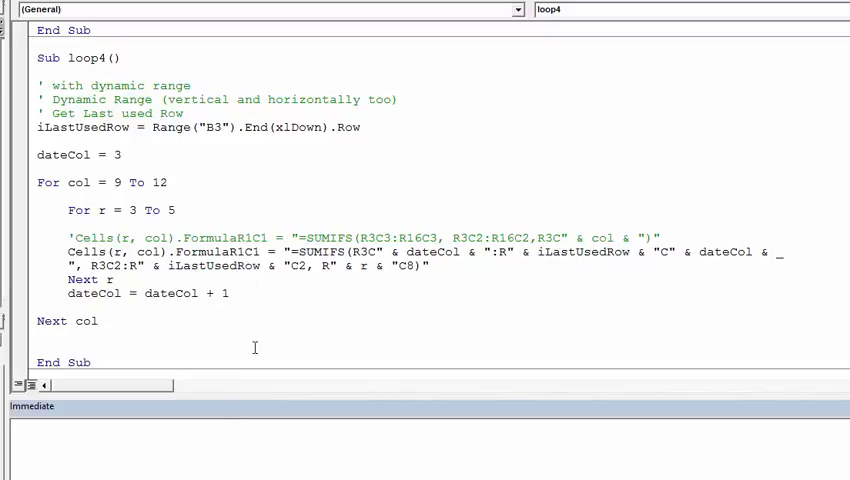
{"action": "mouse_move", "coordinate": [148, 238]}
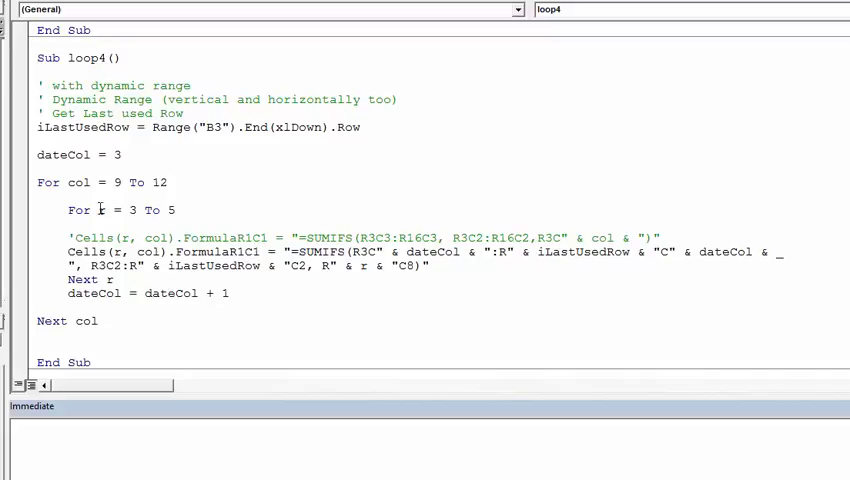
{"action": "scroll", "scroll_direction": "down", "scroll_amount": 3}
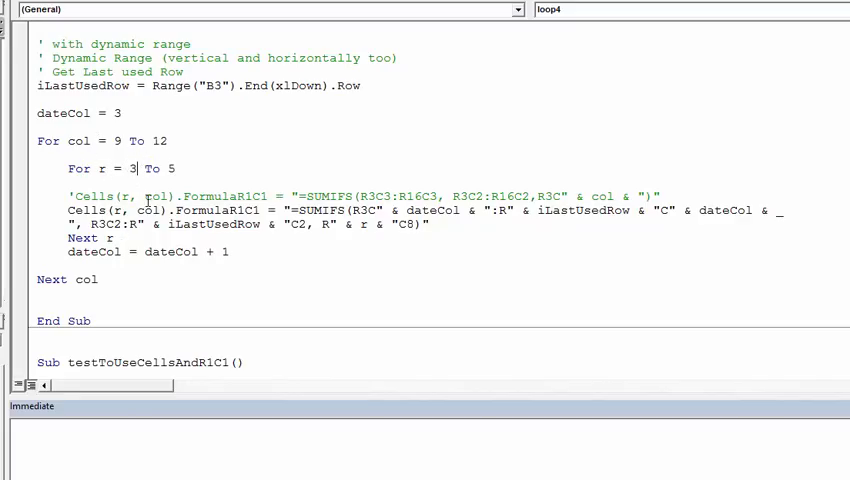
{"action": "scroll", "scroll_direction": "down", "scroll_amount": 3}
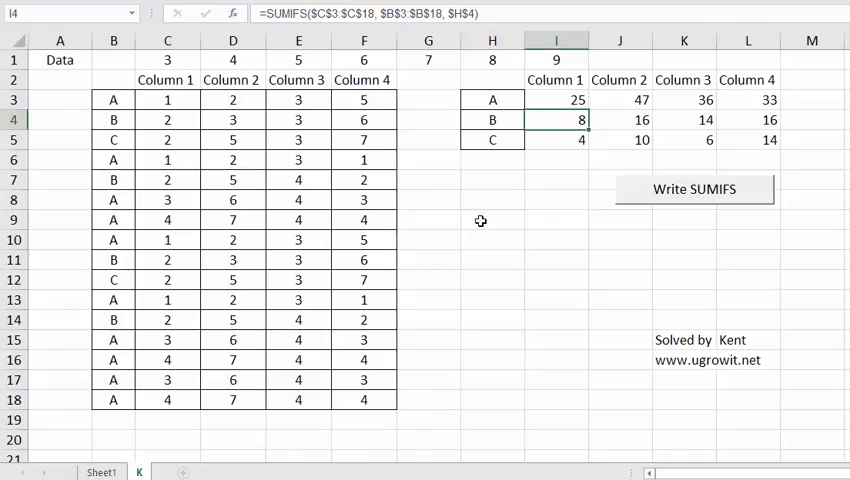
{"action": "left_click", "coordinate": [492, 100]}
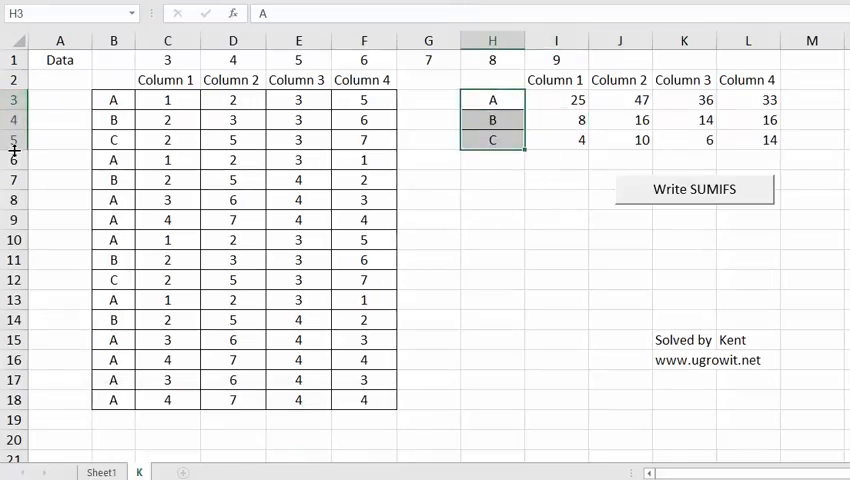
{"action": "left_click", "coordinate": [492, 160]}
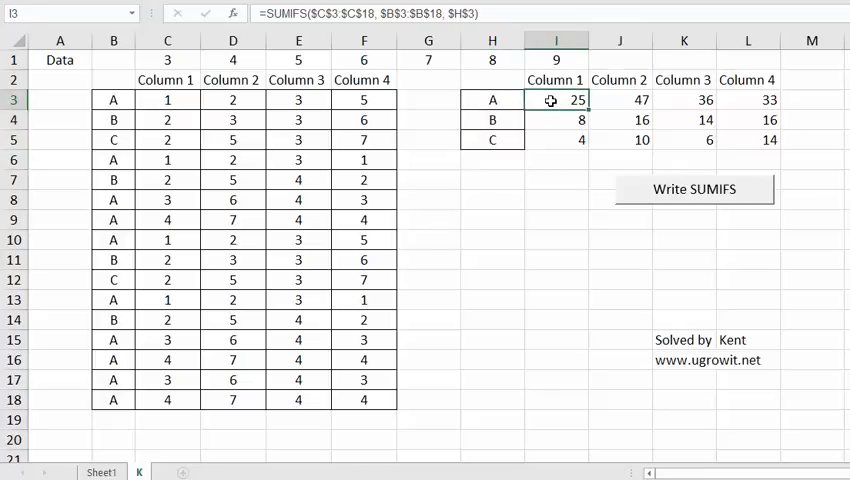
{"action": "mouse_move", "coordinate": [470, 284]}
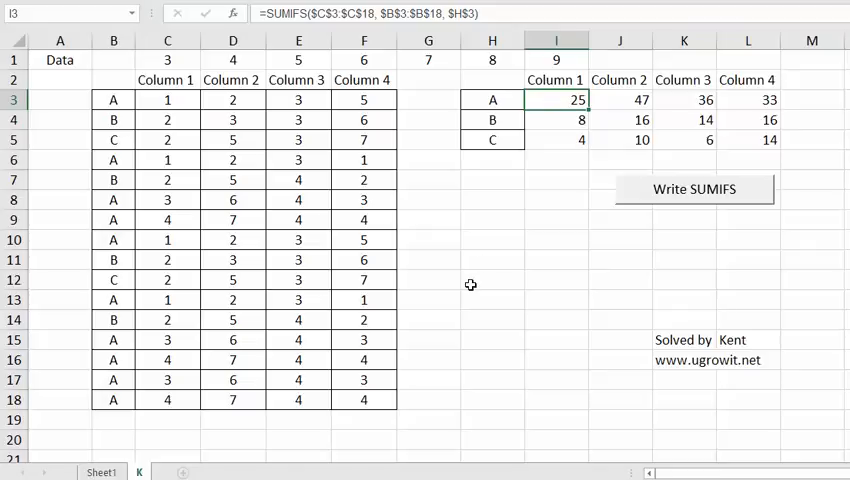
{"action": "mouse_move", "coordinate": [266, 328]}
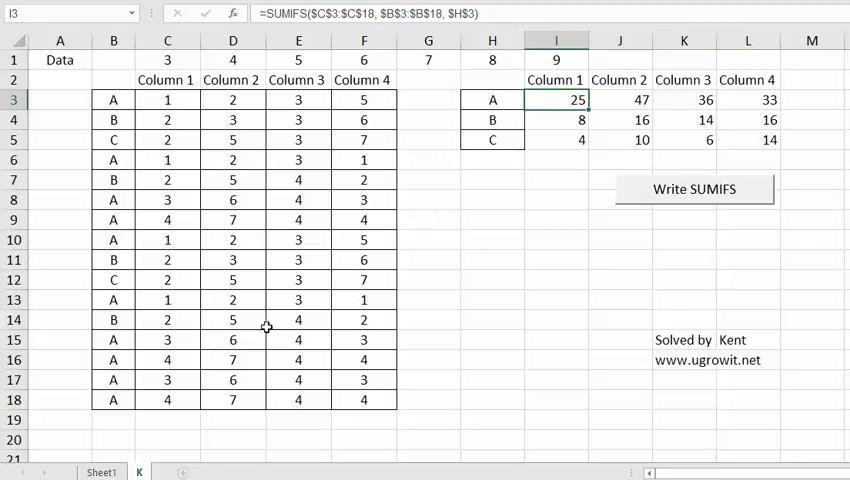
{"action": "mouse_move", "coordinate": [440, 232]}
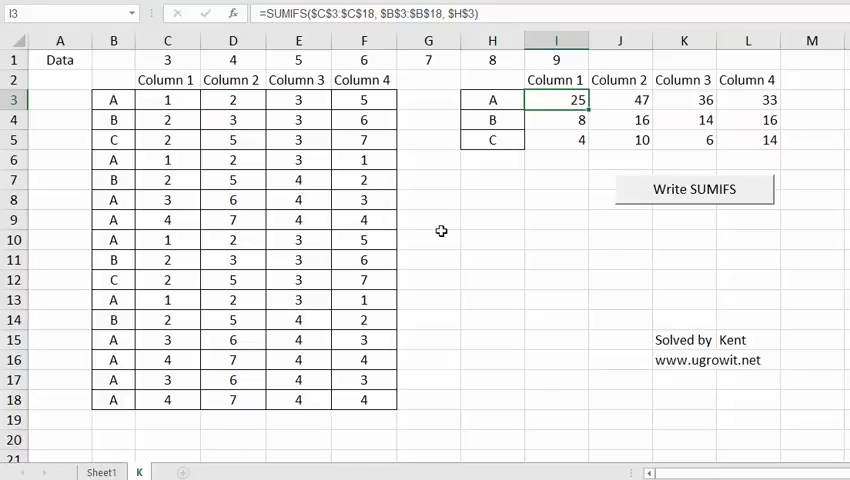
{"action": "left_click", "coordinate": [428, 240]}
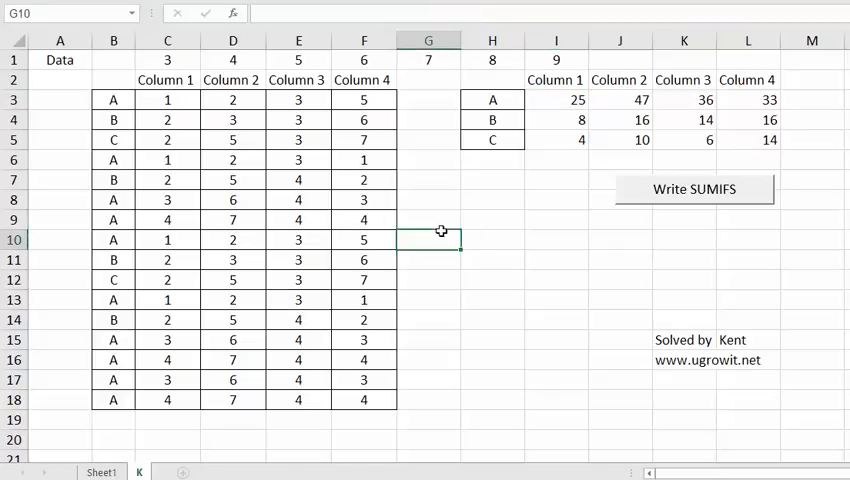